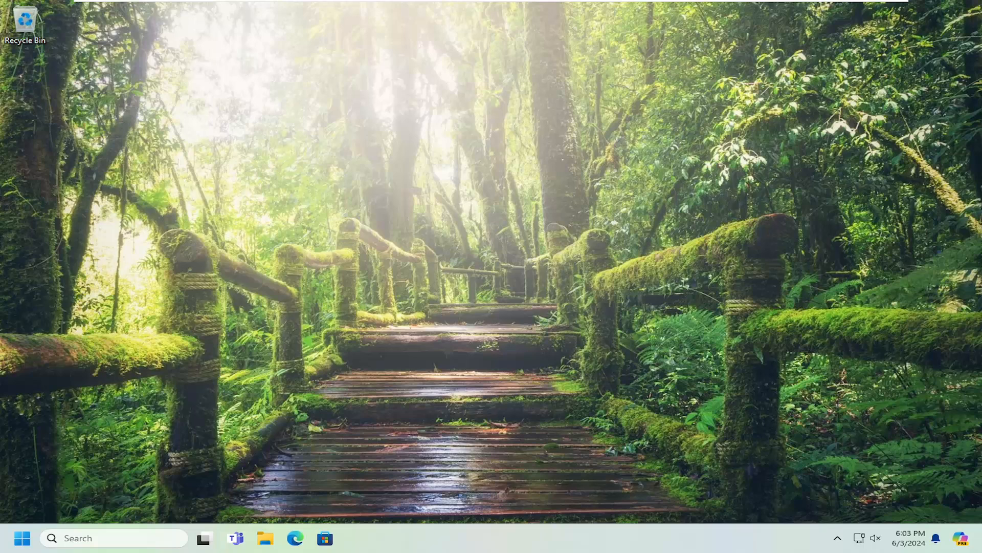
pyautogui.moveTo(864, 259)
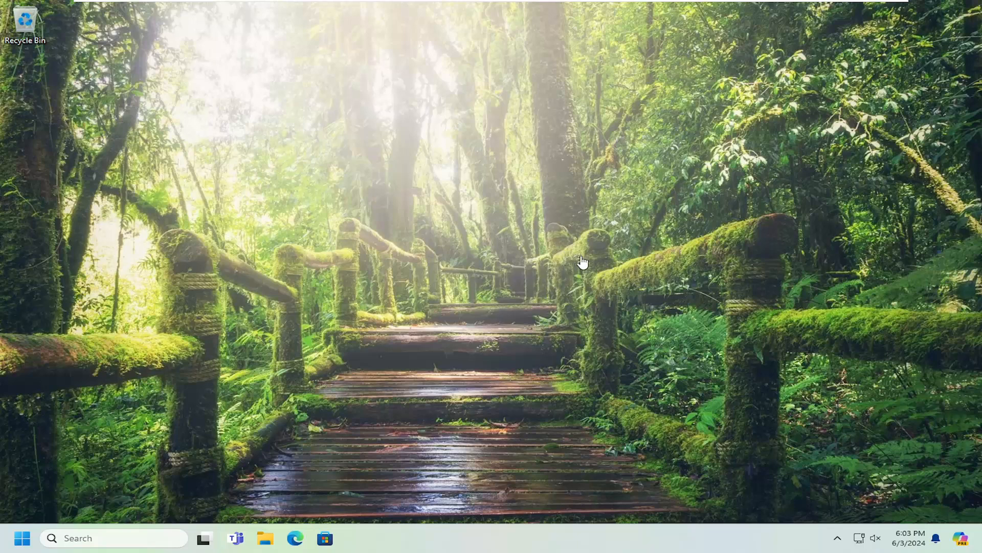
pyautogui.moveTo(468, 286)
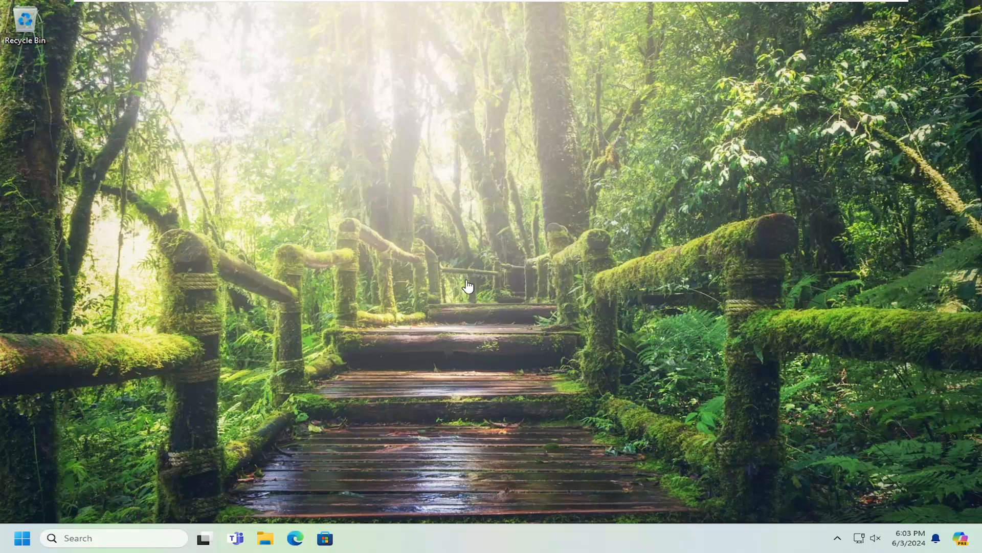
pyautogui.moveTo(644, 213)
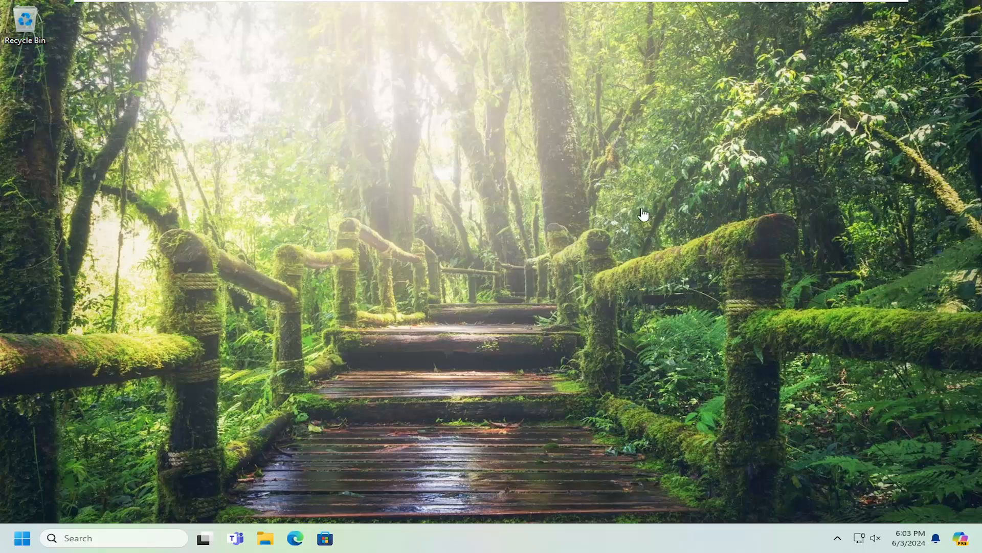
pyautogui.moveTo(480, 275)
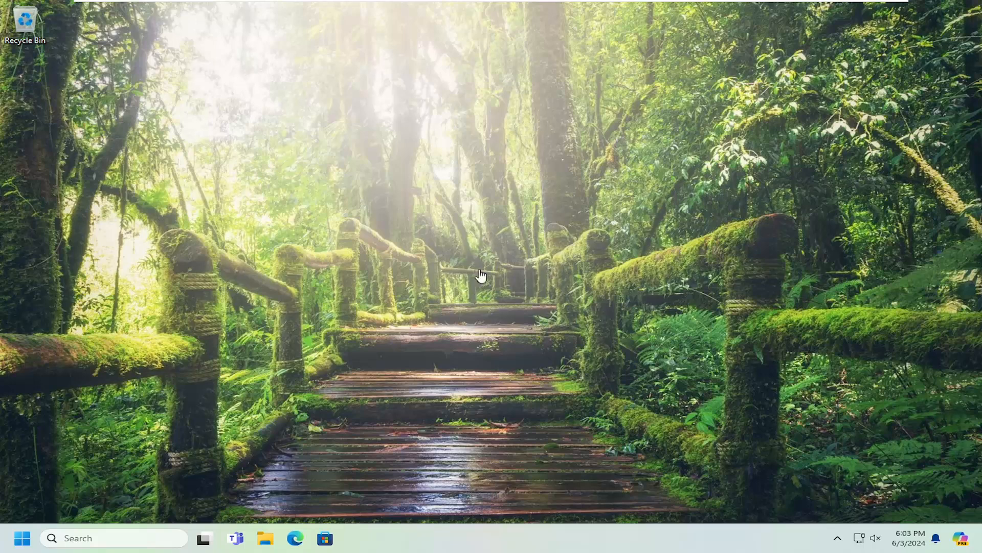
pyautogui.moveTo(541, 238)
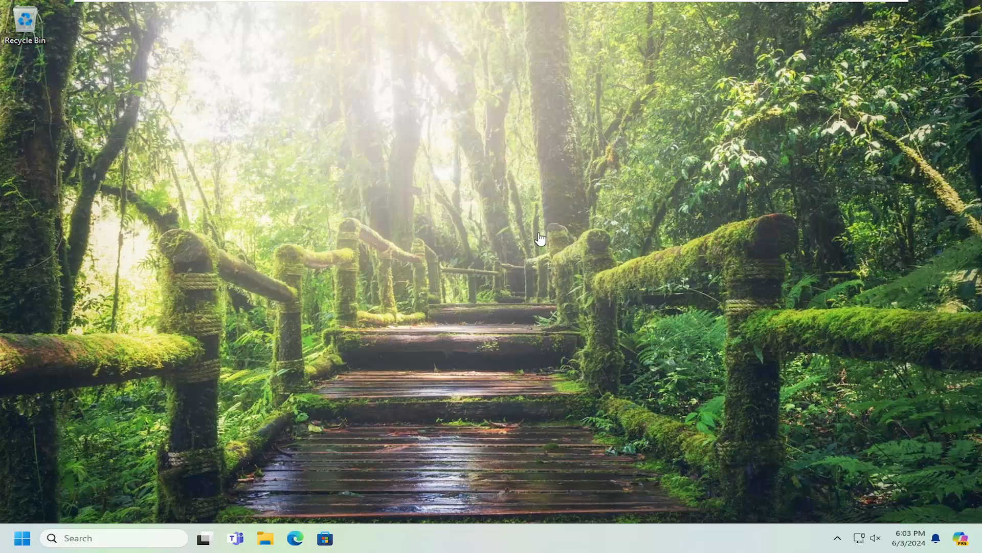
pyautogui.moveTo(643, 301)
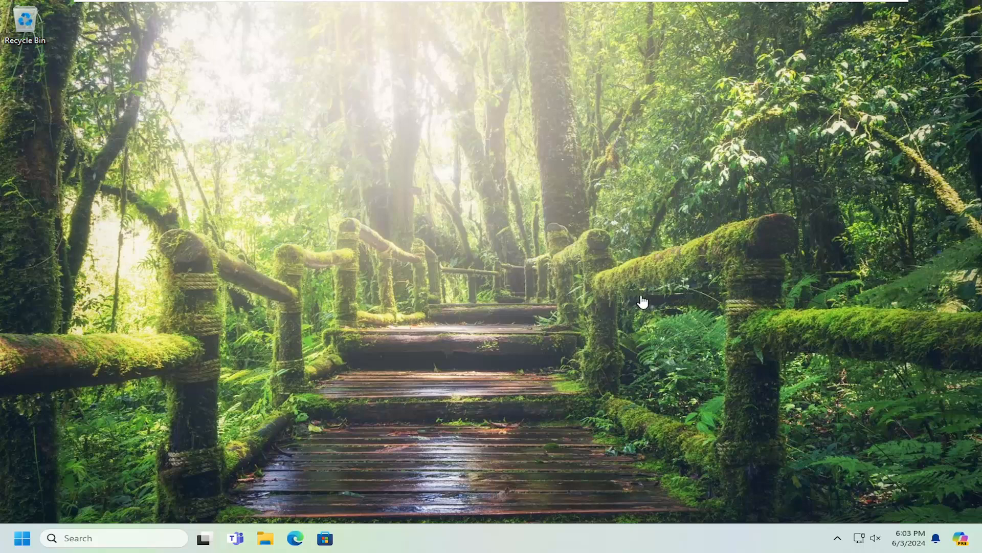
pyautogui.moveTo(601, 283)
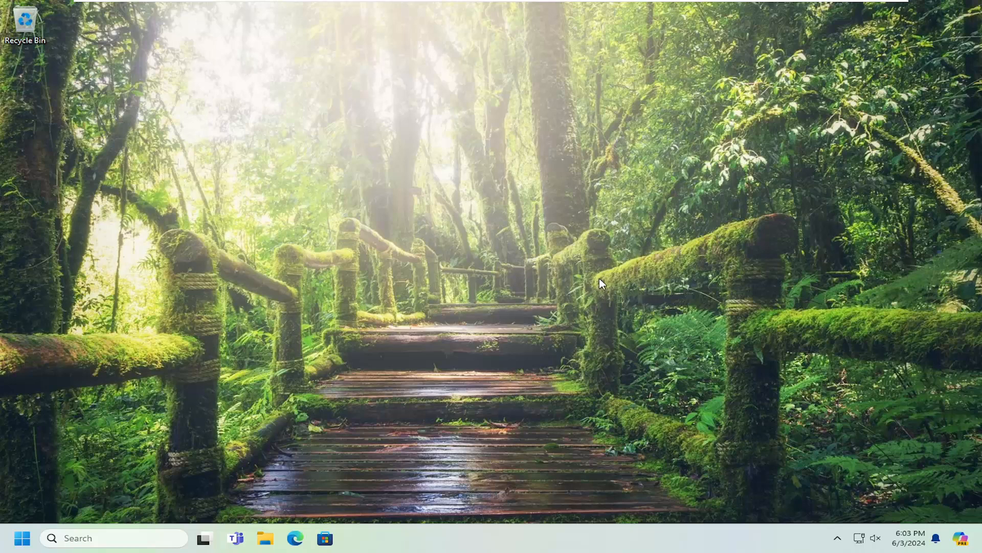
pyautogui.moveTo(726, 325)
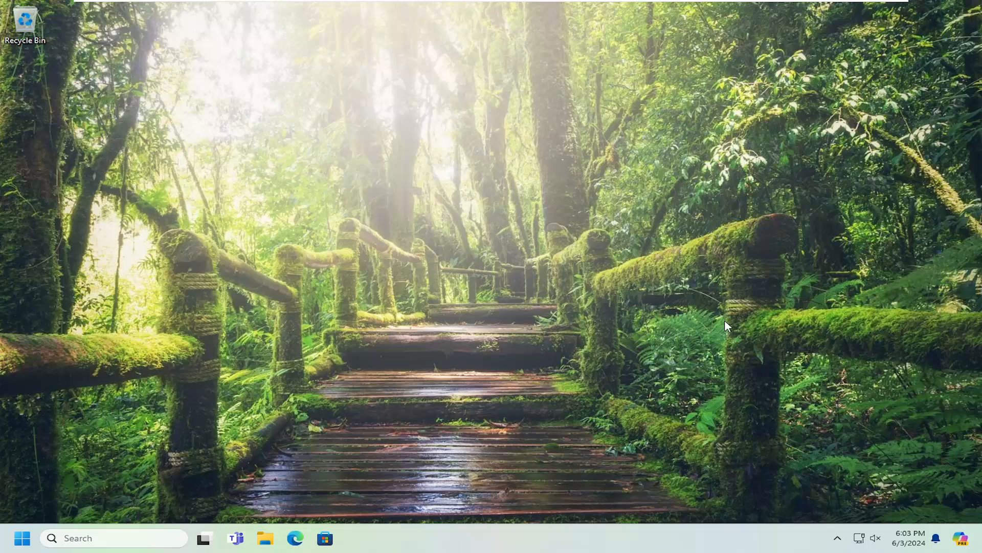
pyautogui.moveTo(833, 282)
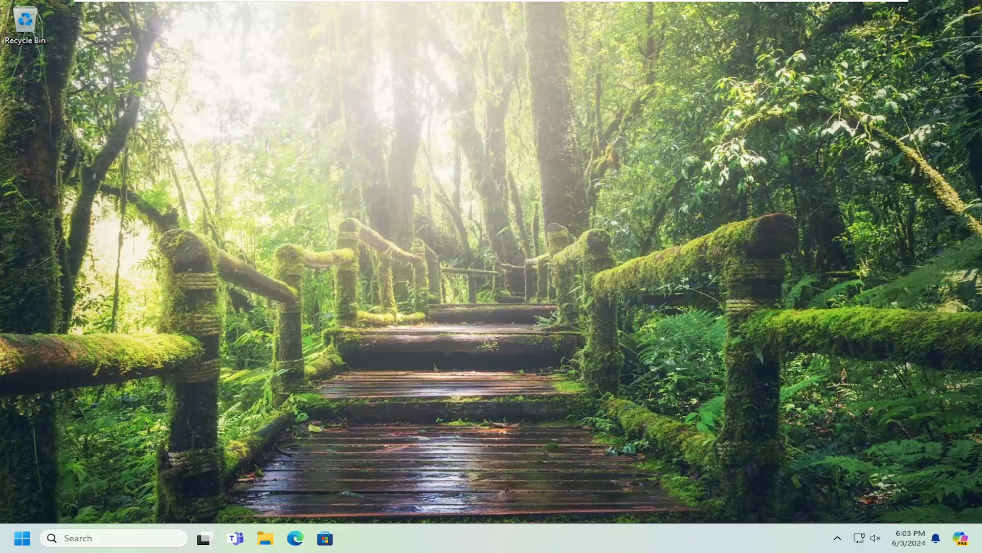
pyautogui.moveTo(91, 374)
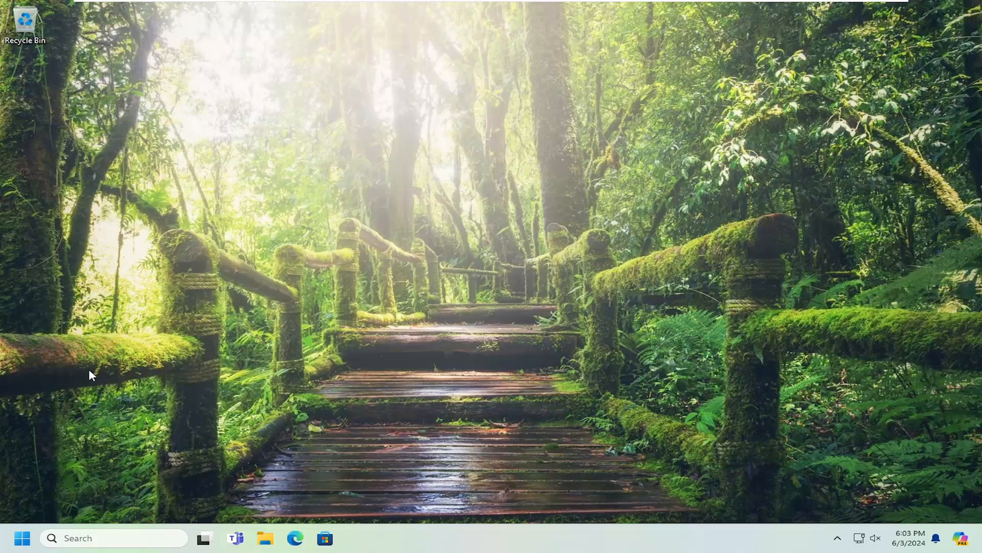
# - Launch Command Prompt as administrator from Start search and approve the UAC prompt
pyautogui.click(21, 537)
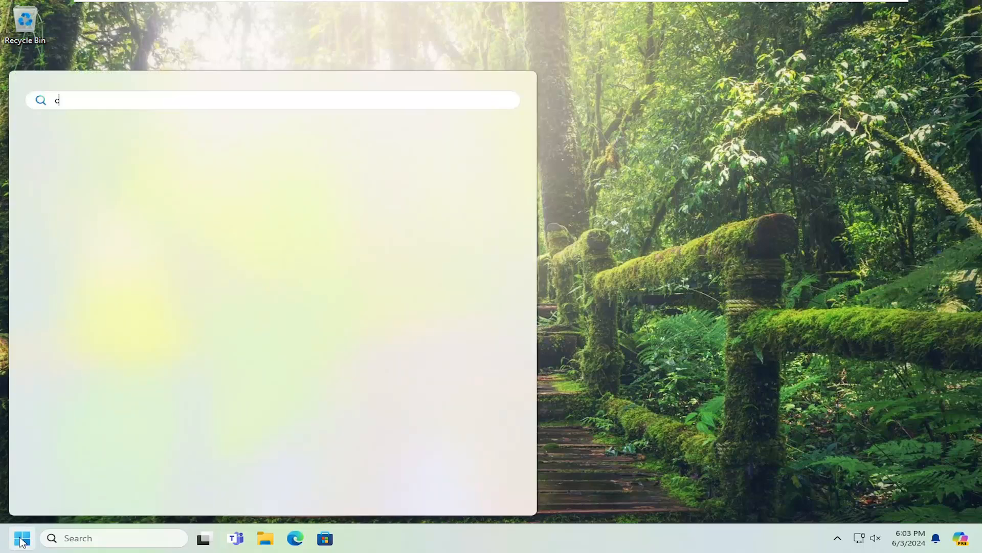
pyautogui.write('md')
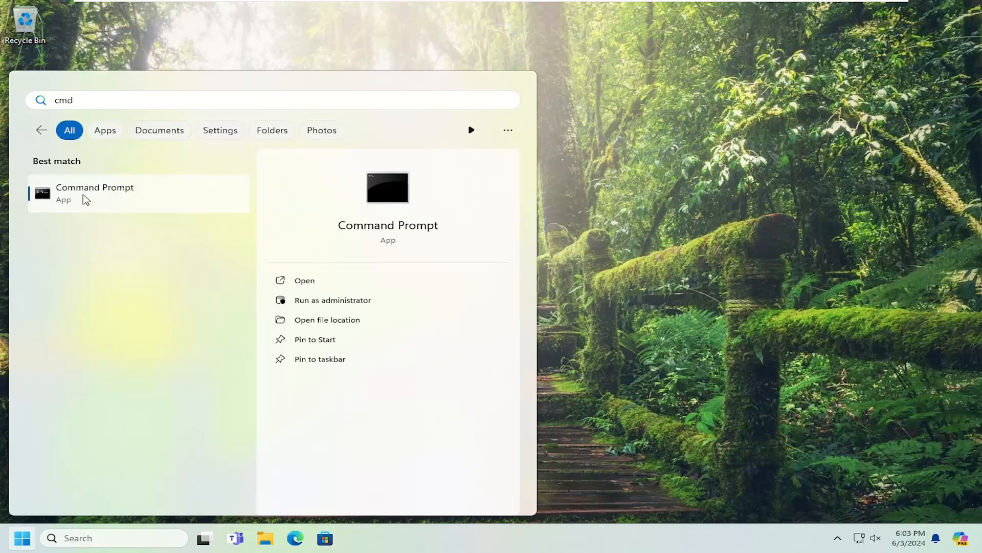
pyautogui.rightClick(94, 193)
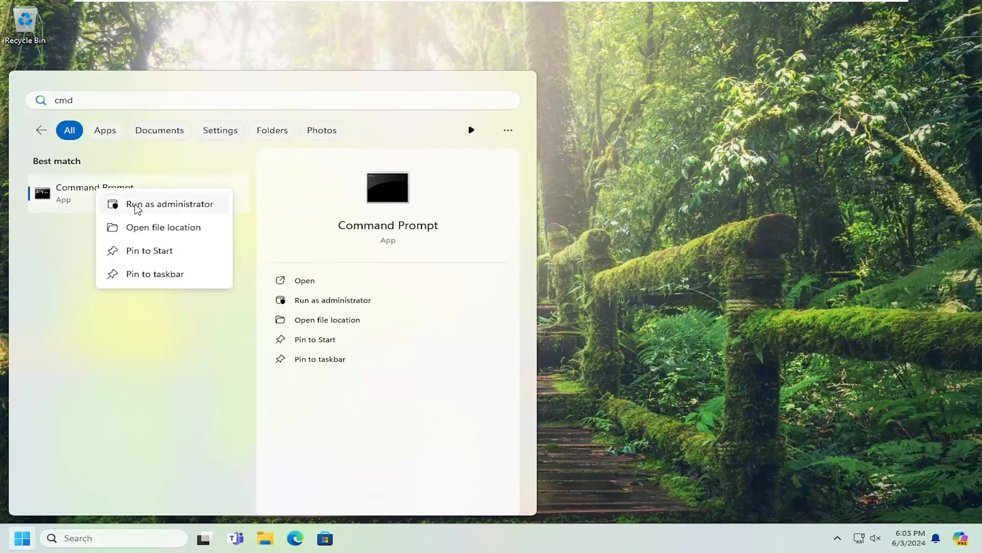
pyautogui.click(170, 204)
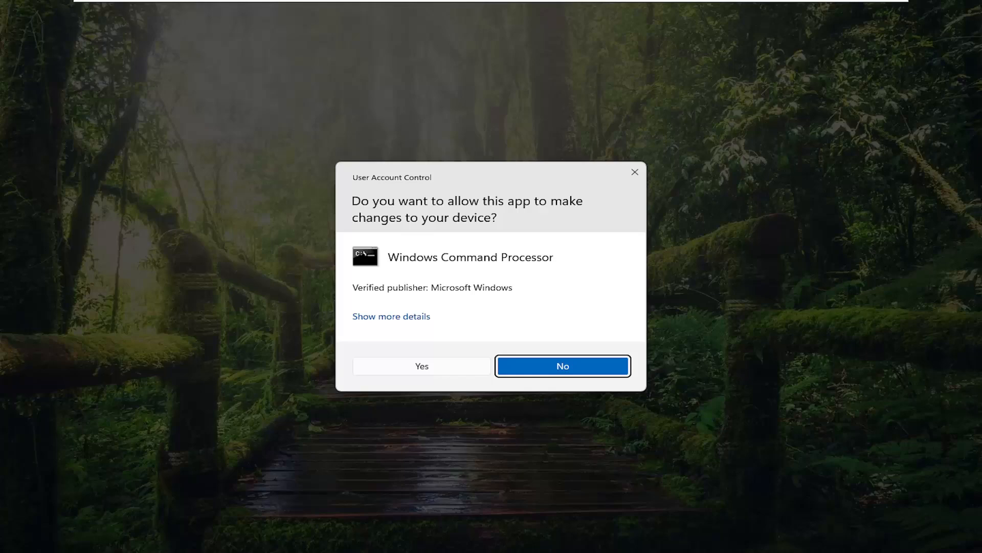
pyautogui.moveTo(591, 346)
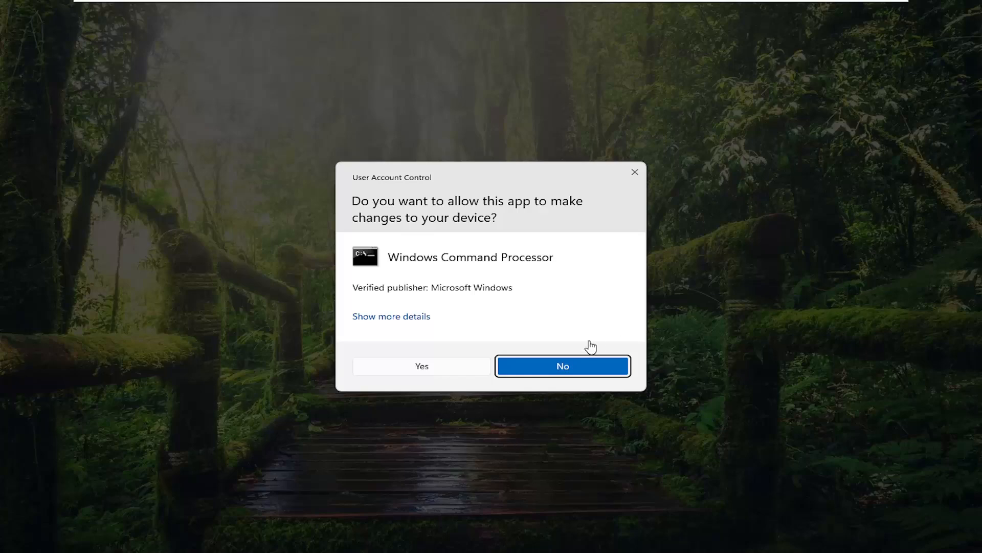
pyautogui.click(421, 366)
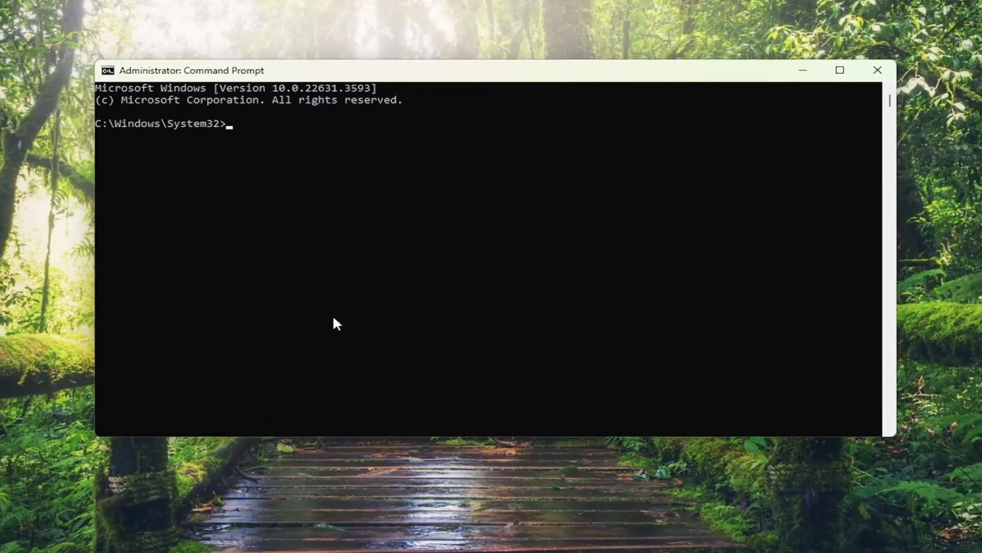
# - Run sfc /scannow and let verification reach 100% with no integrity violations found
pyautogui.write('sfc')
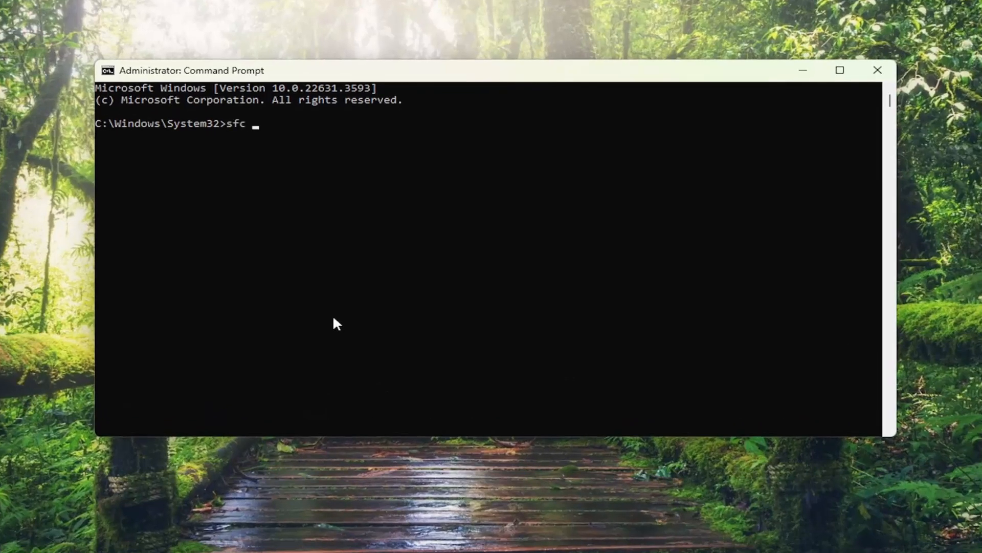
pyautogui.write('/scanno')
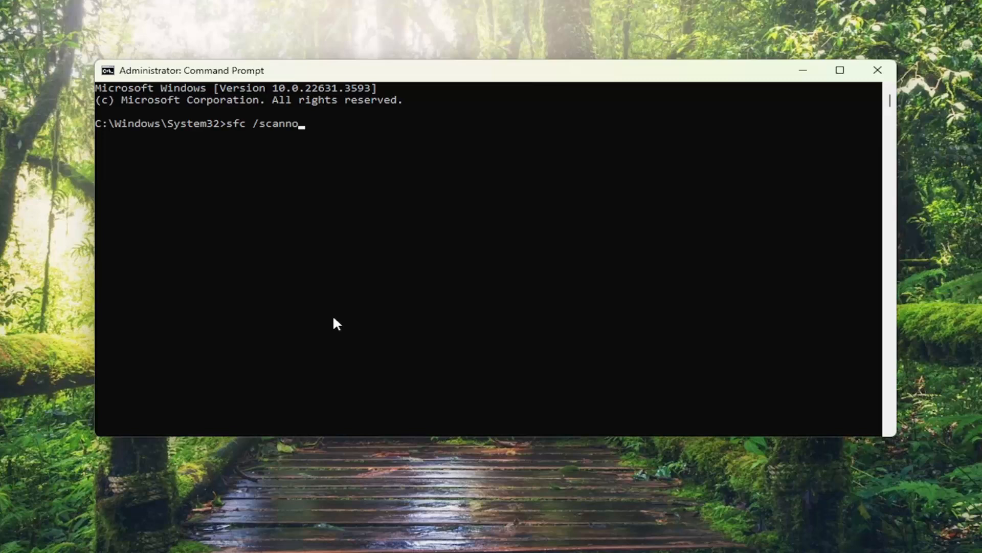
pyautogui.write('w')
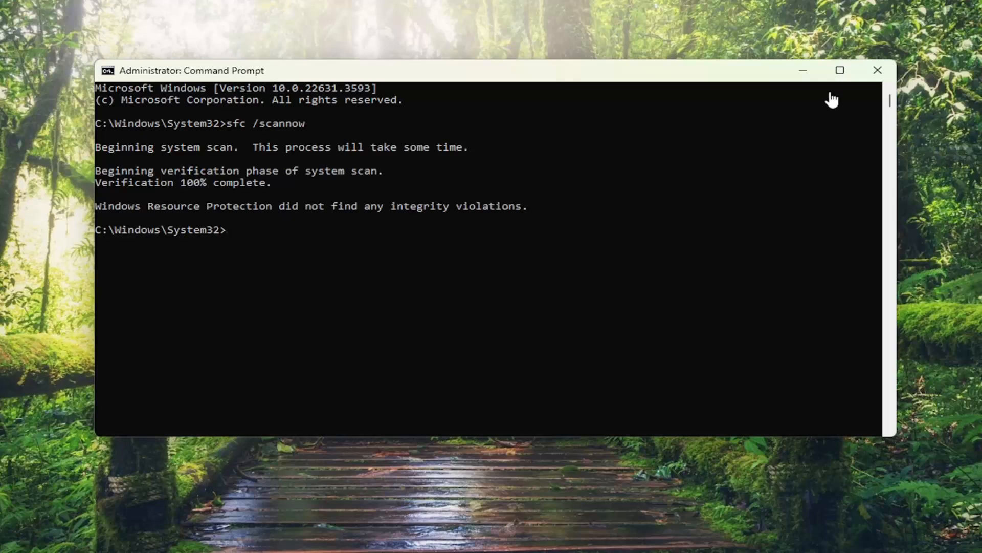
# - Close Command Prompt and restart the PC from the Start button's power menu
pyautogui.click(878, 70)
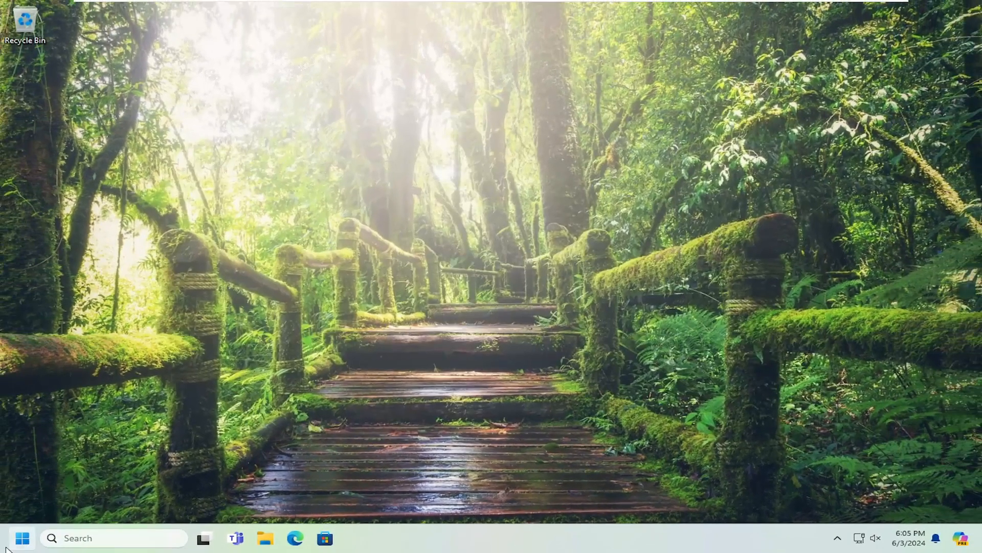
pyautogui.rightClick(21, 537)
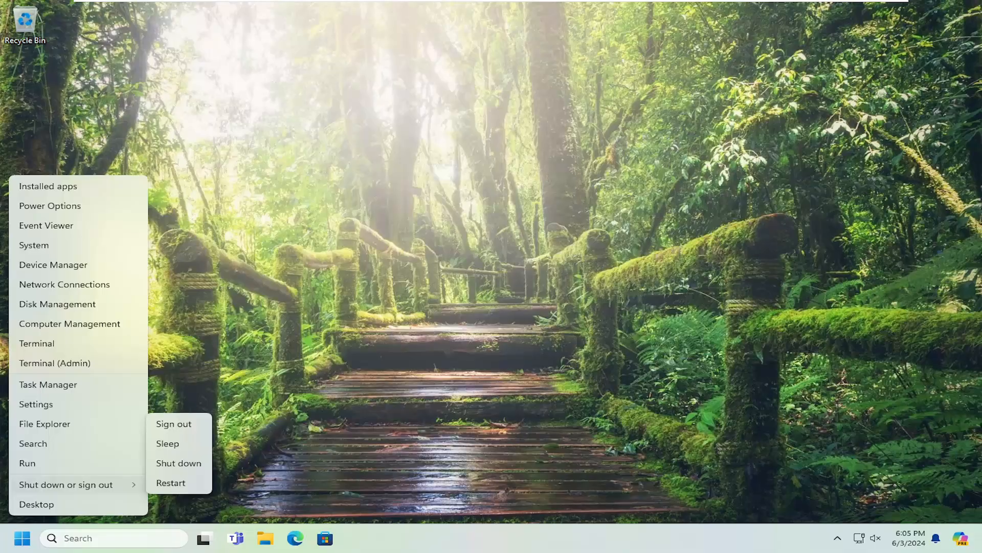
pyautogui.click(174, 423)
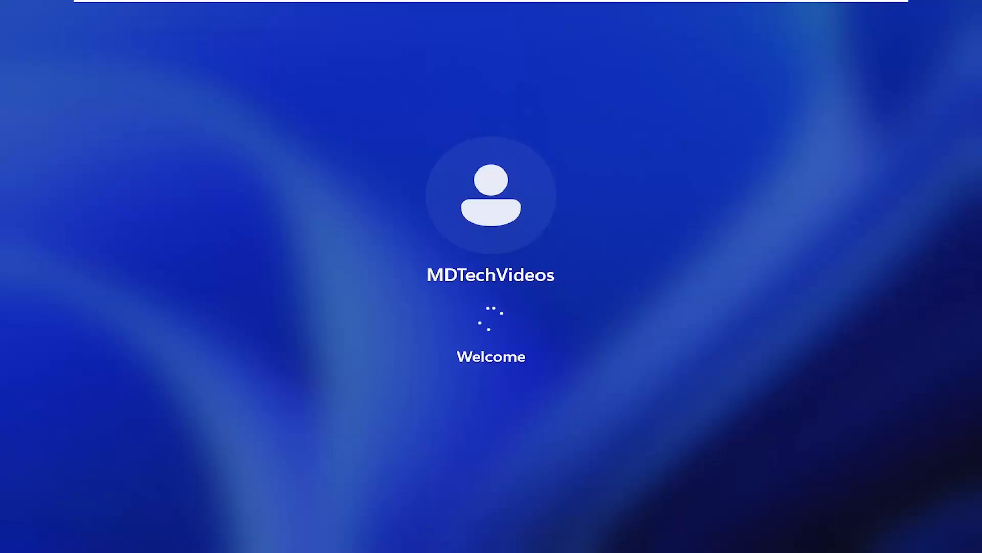